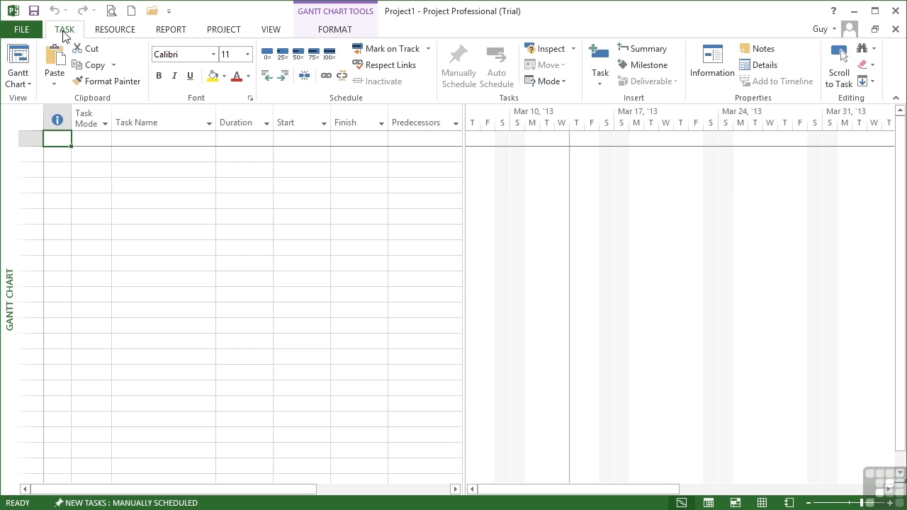
mouse_move(21, 28)
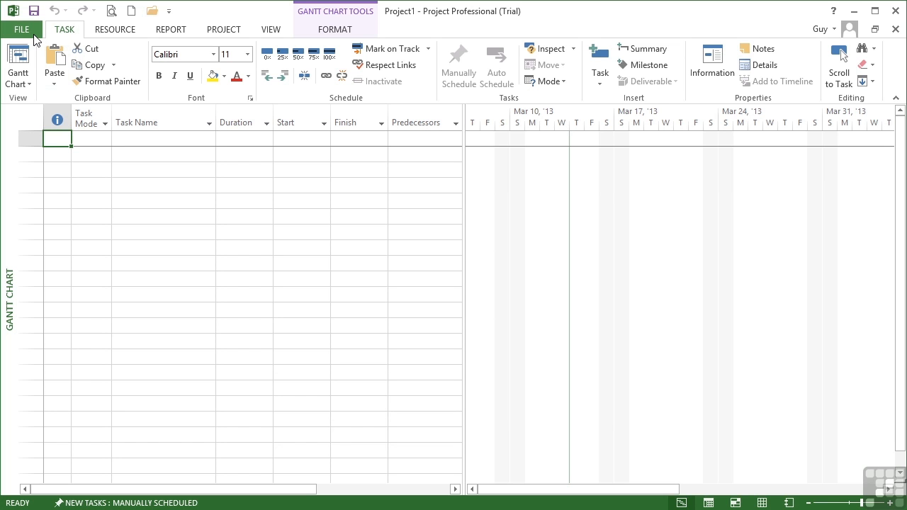
- Save the blank project as MyMasterProject.mpp in the Chapter 10 folder
click(21, 29)
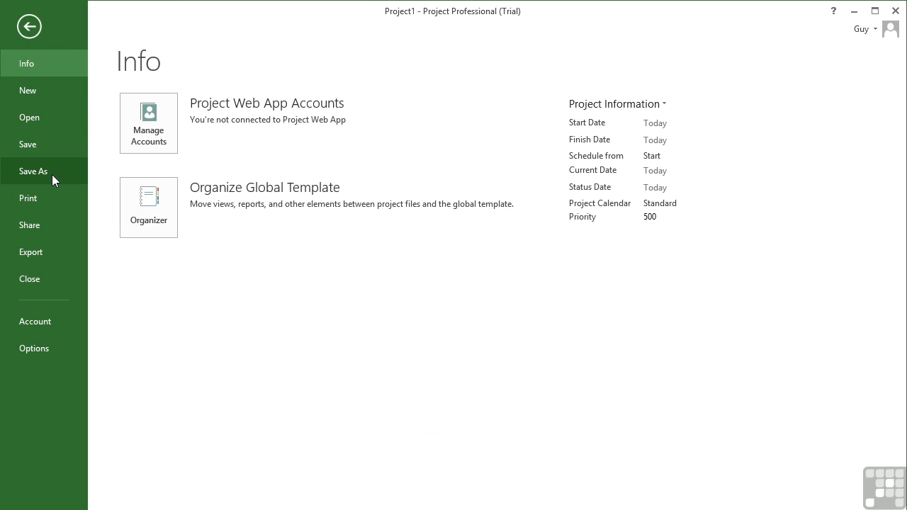
click(34, 170)
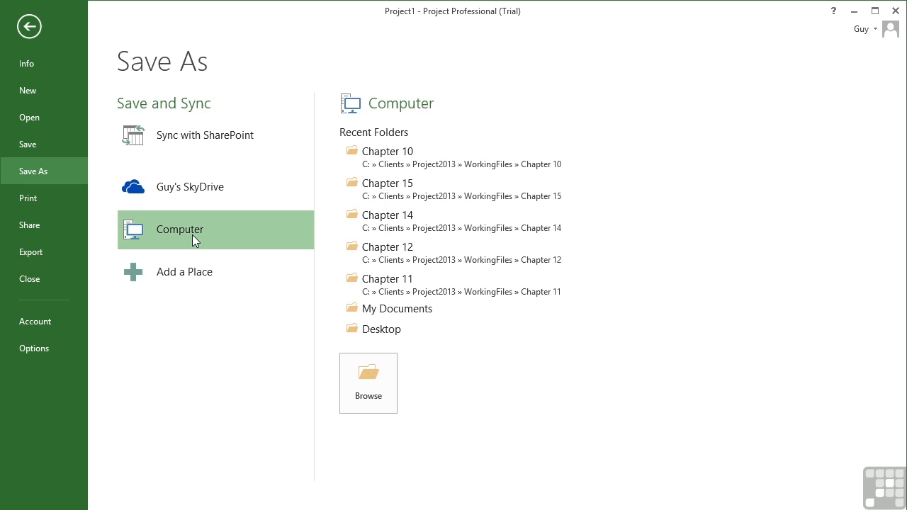
mouse_move(388, 156)
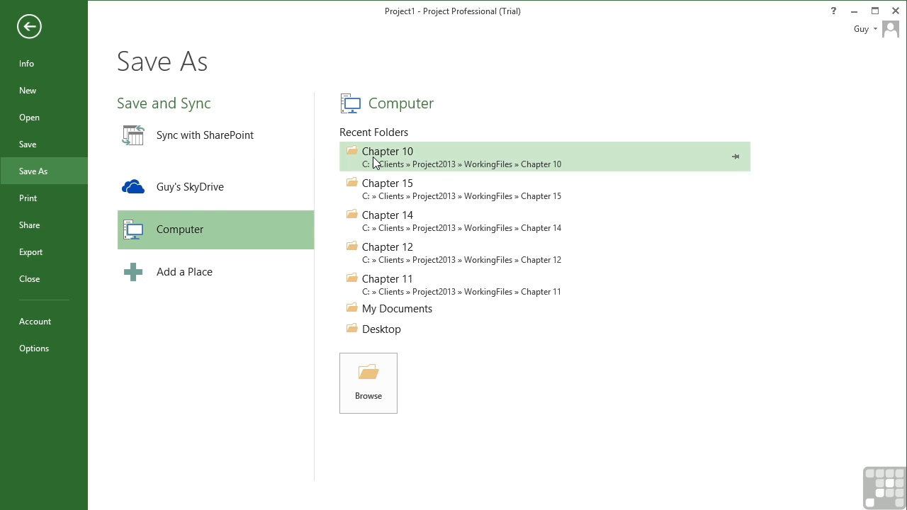
click(387, 156)
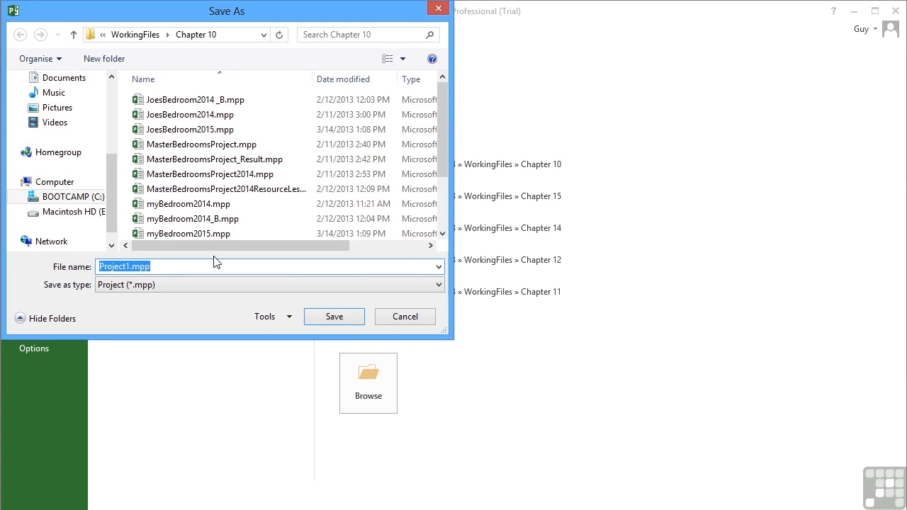
text(MyMaster)
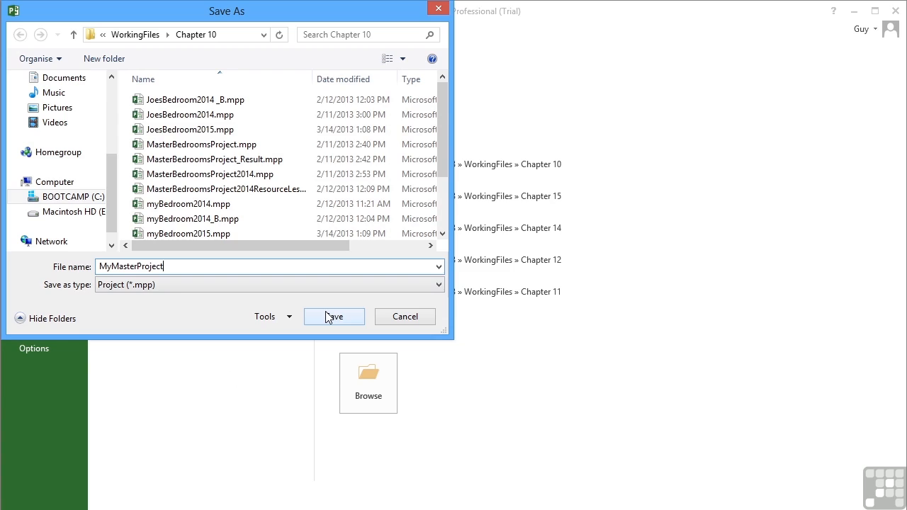
click(333, 316)
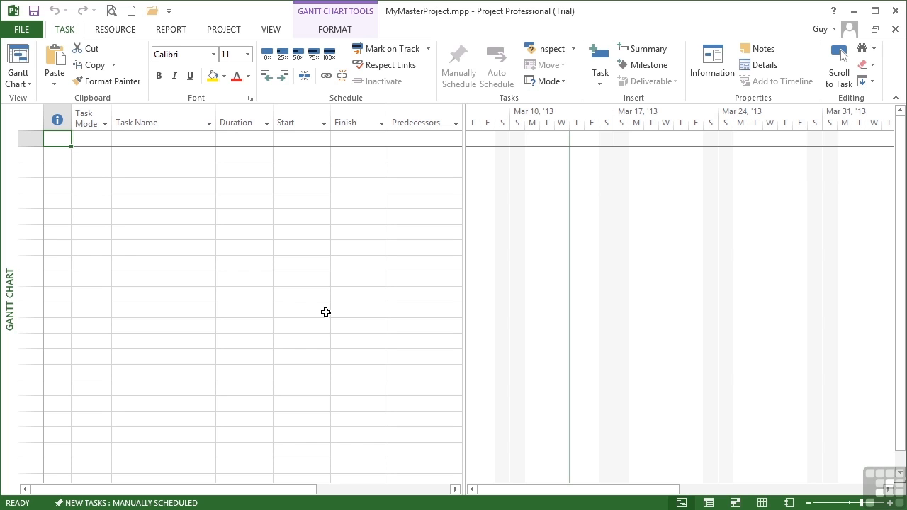
mouse_move(206, 194)
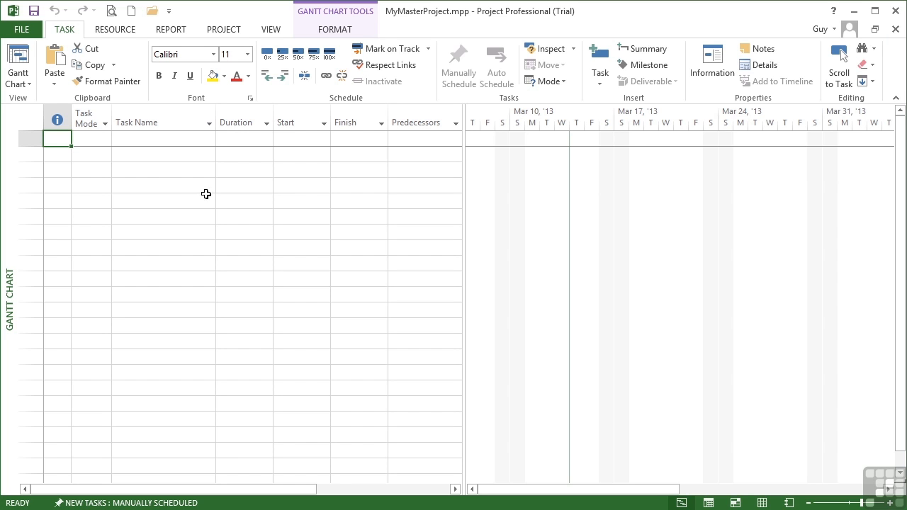
mouse_move(81, 142)
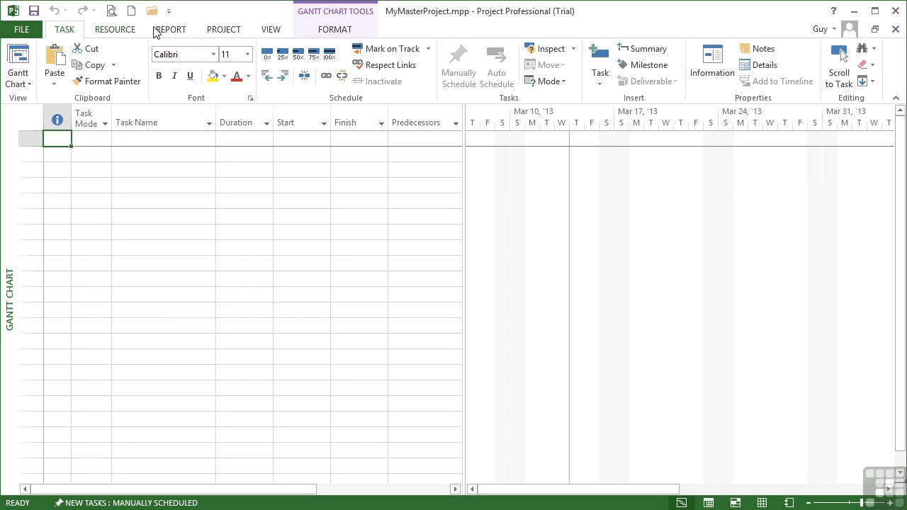
- Show the Project commands and select row 2 for the first subproject
click(224, 28)
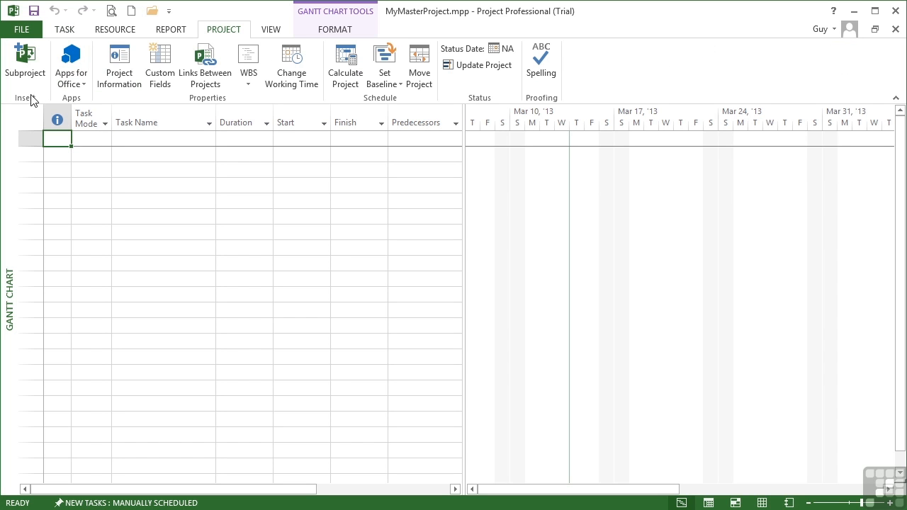
mouse_move(26, 102)
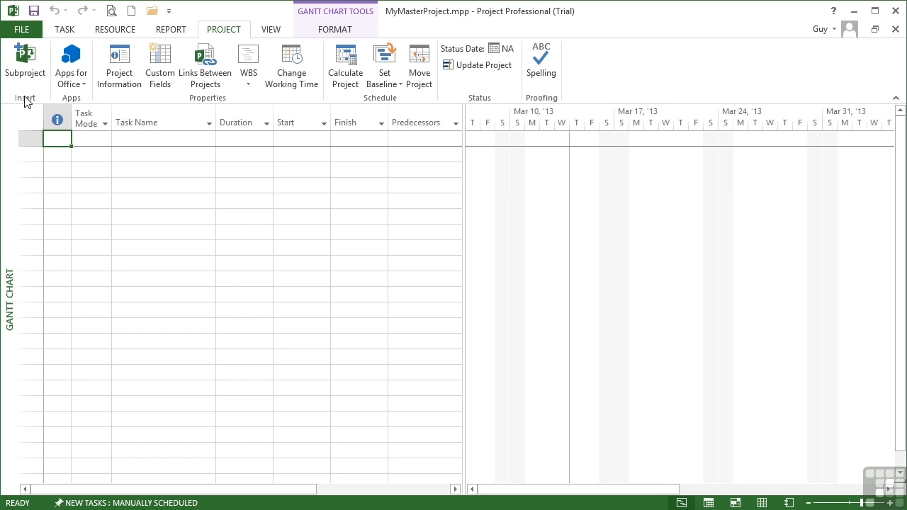
click(57, 154)
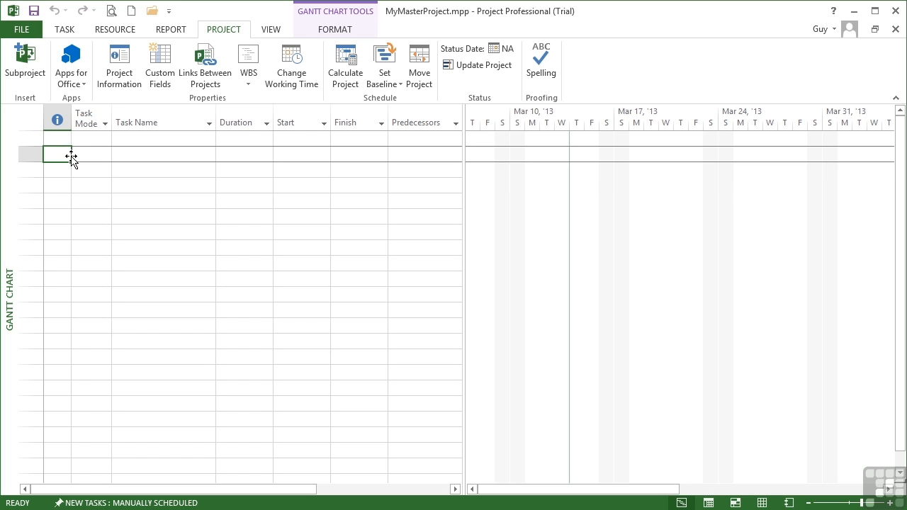
mouse_move(25, 64)
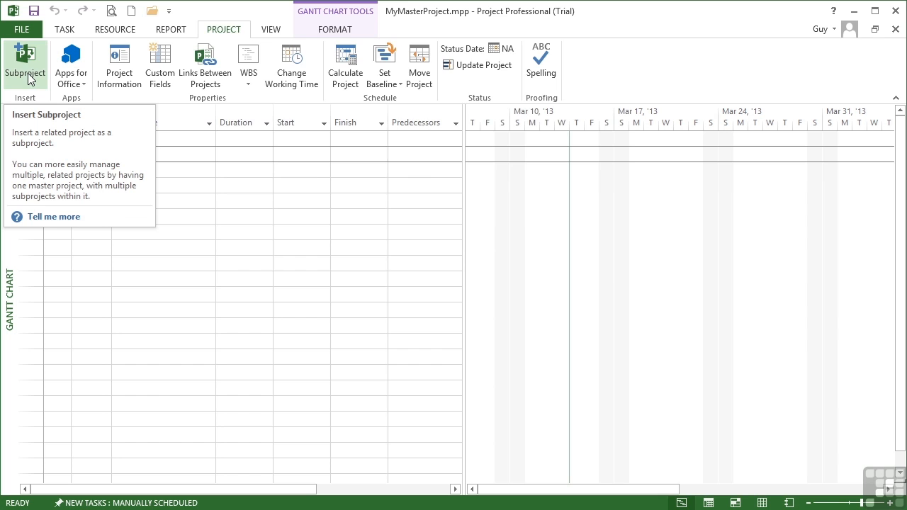
- Insert myBedroom2015.mpp as a linked subproject, shown as My New Bedroom in row 2
click(26, 64)
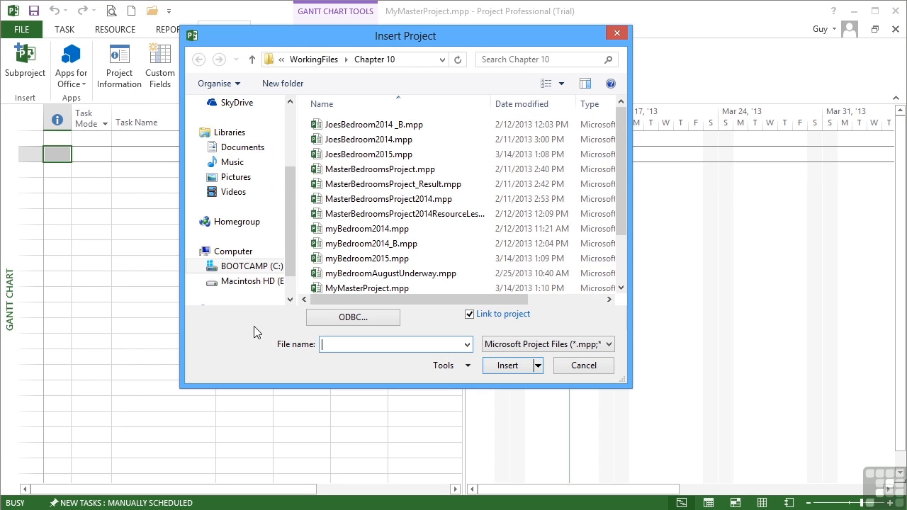
click(367, 258)
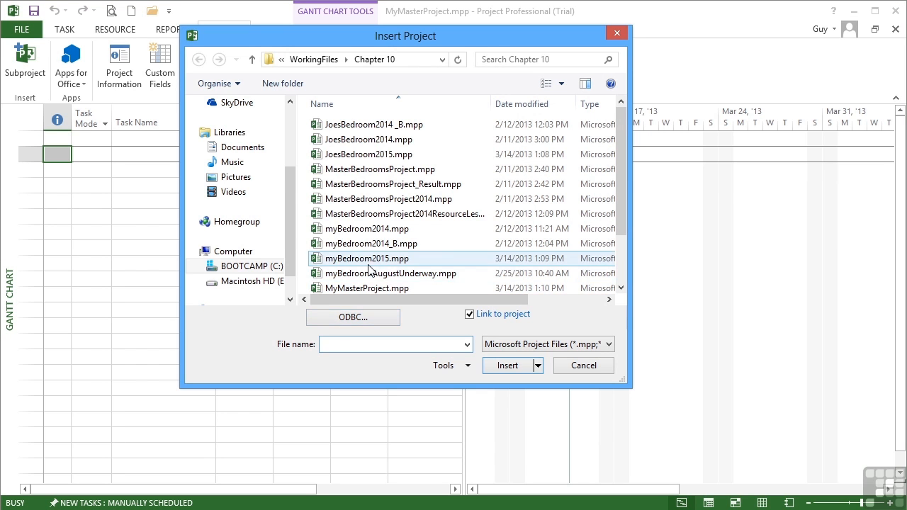
click(367, 258)
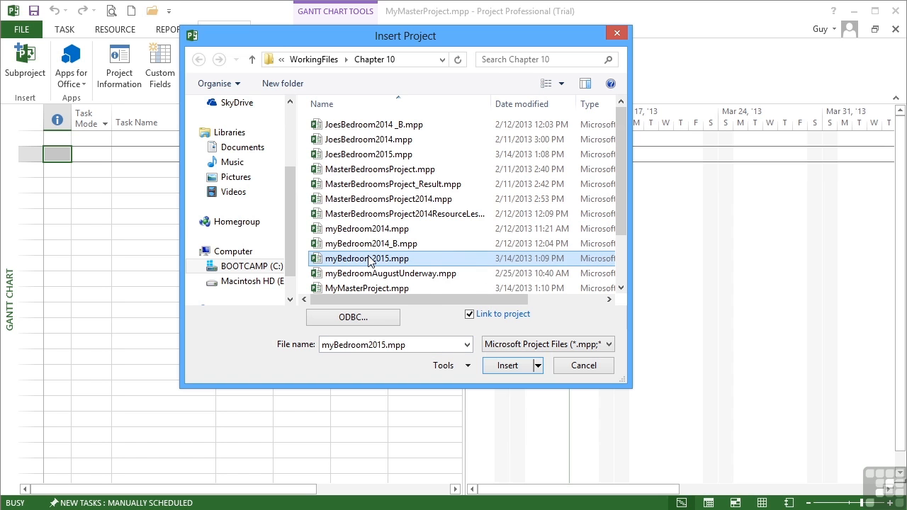
click(508, 366)
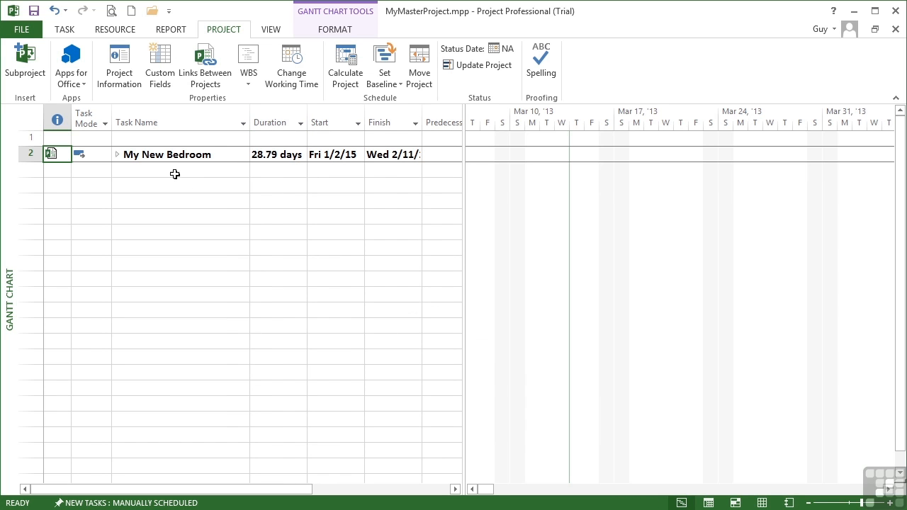
mouse_move(275, 155)
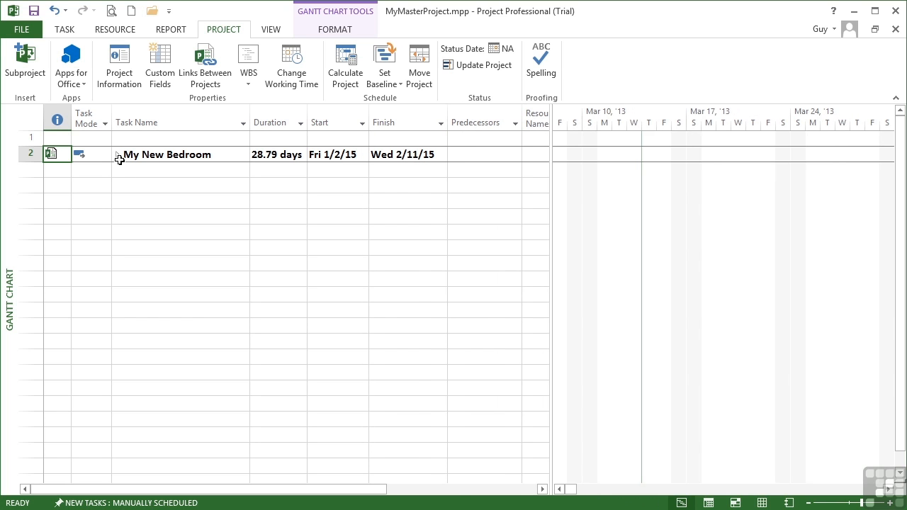
- Expand My New Bedroom and scroll its Gantt bars to review its tasks
click(116, 155)
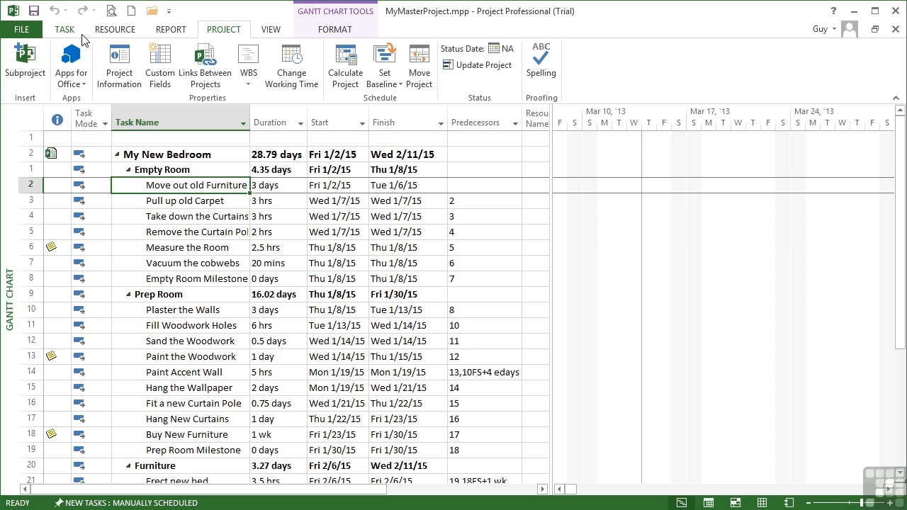
click(65, 28)
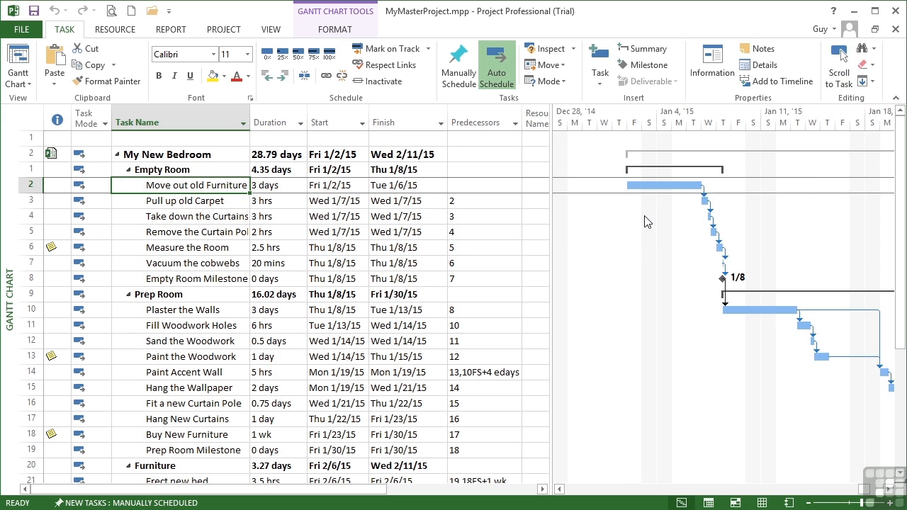
mouse_move(201, 262)
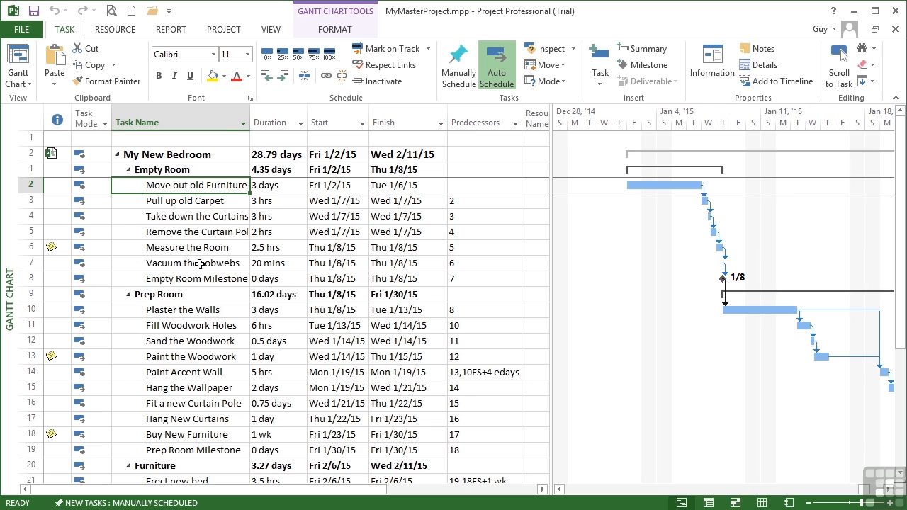
scroll(down, 3)
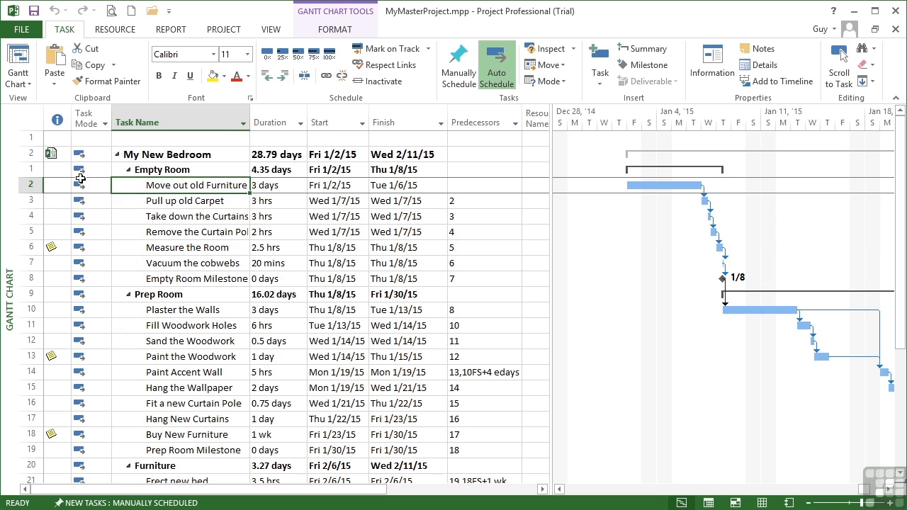
mouse_move(118, 159)
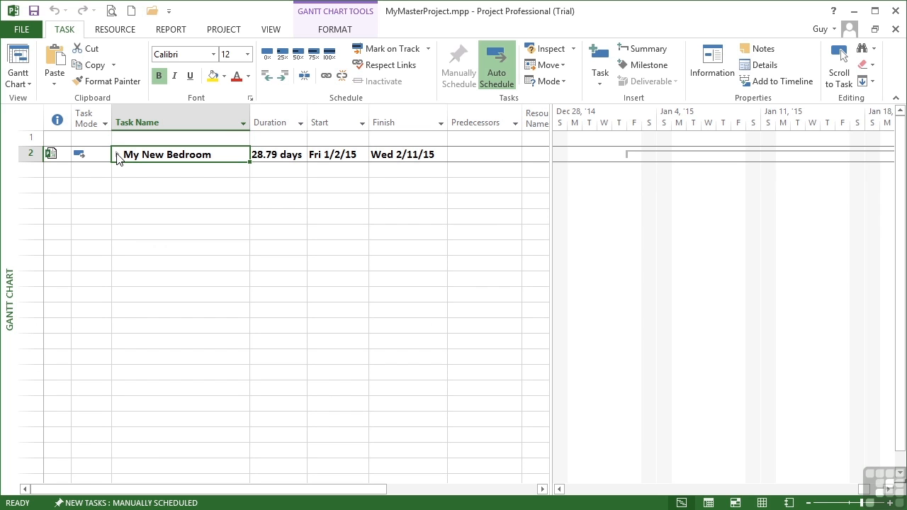
mouse_move(119, 162)
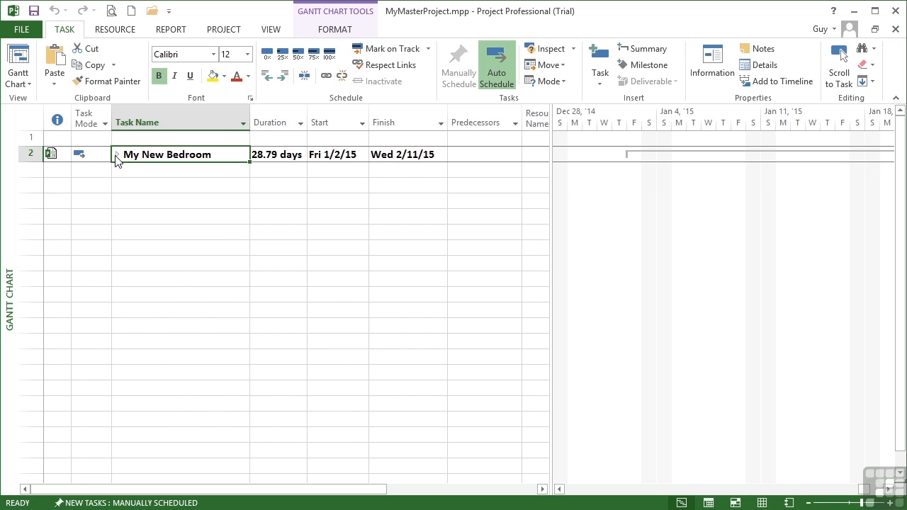
- Review My New Bedroom's tasks, collapse it to one row and return to the Project commands
click(116, 153)
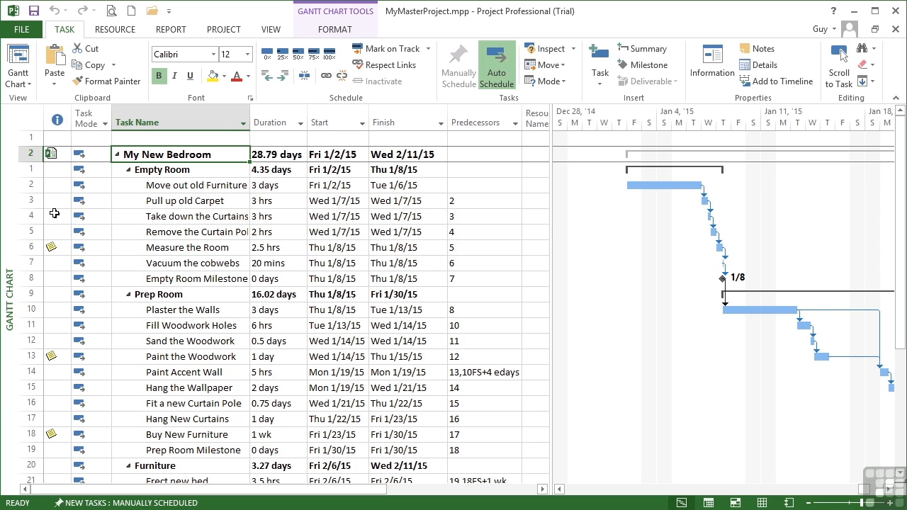
mouse_move(45, 170)
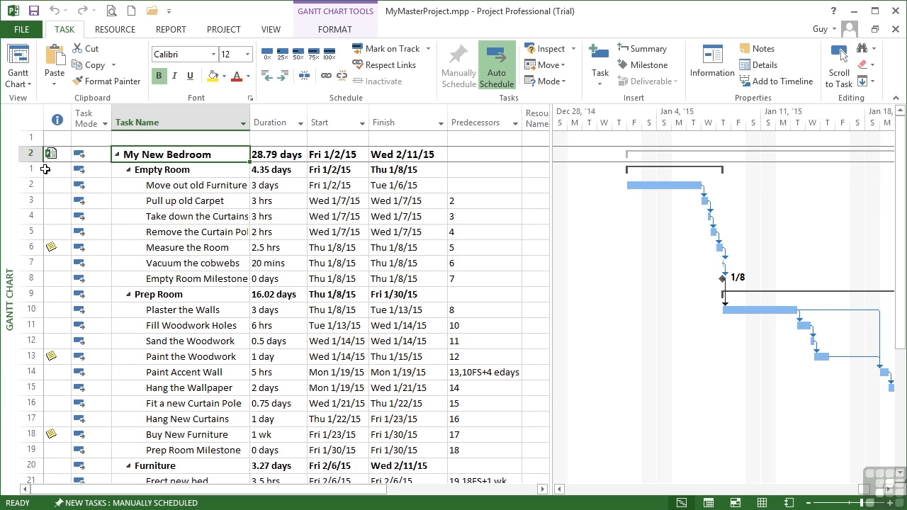
scroll(down, 3)
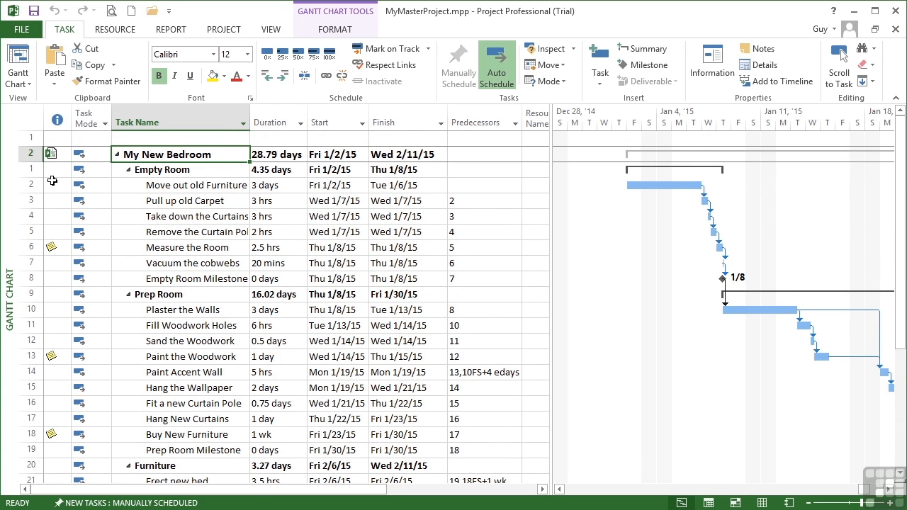
mouse_move(62, 151)
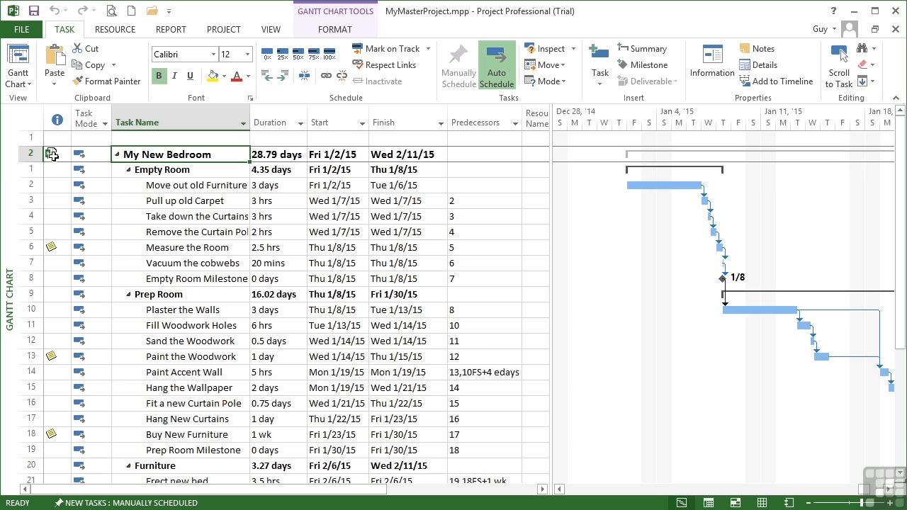
click(113, 153)
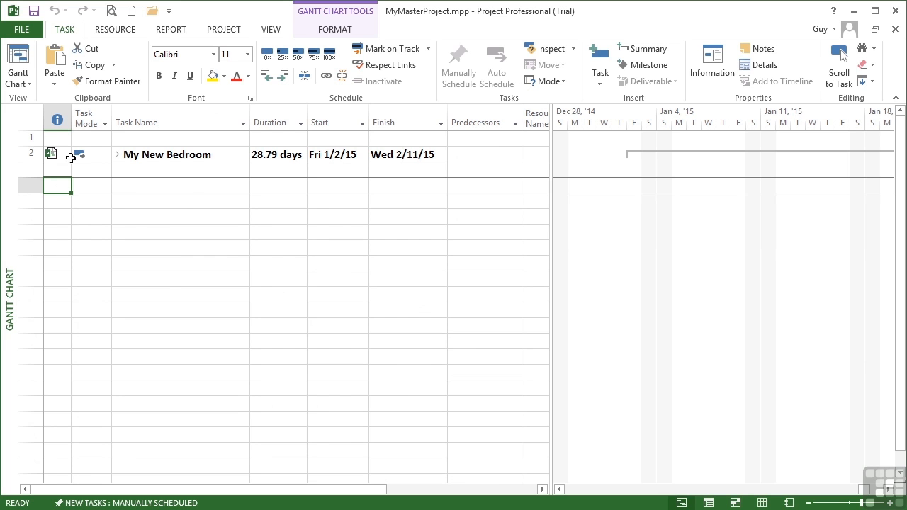
click(224, 28)
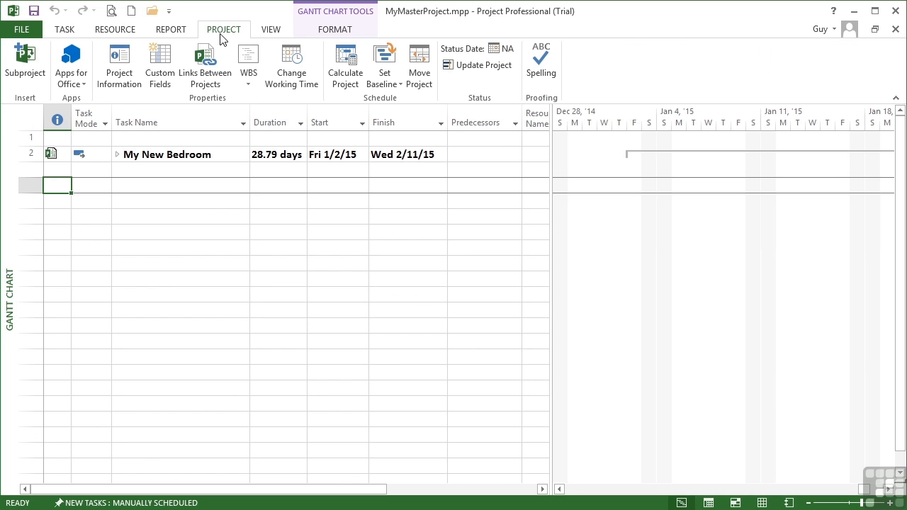
- Insert JoesBedroom2015.mpp as a second linked, editable subproject below My New Bedroom
click(25, 64)
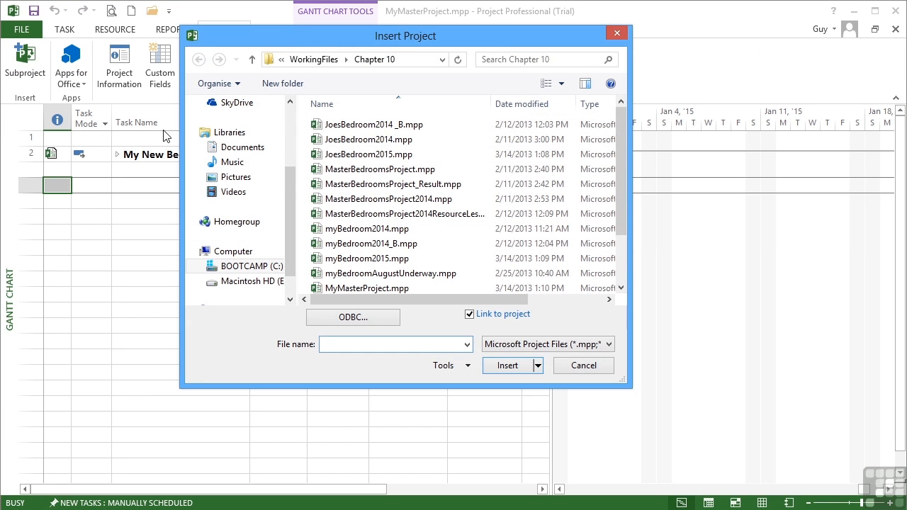
click(368, 153)
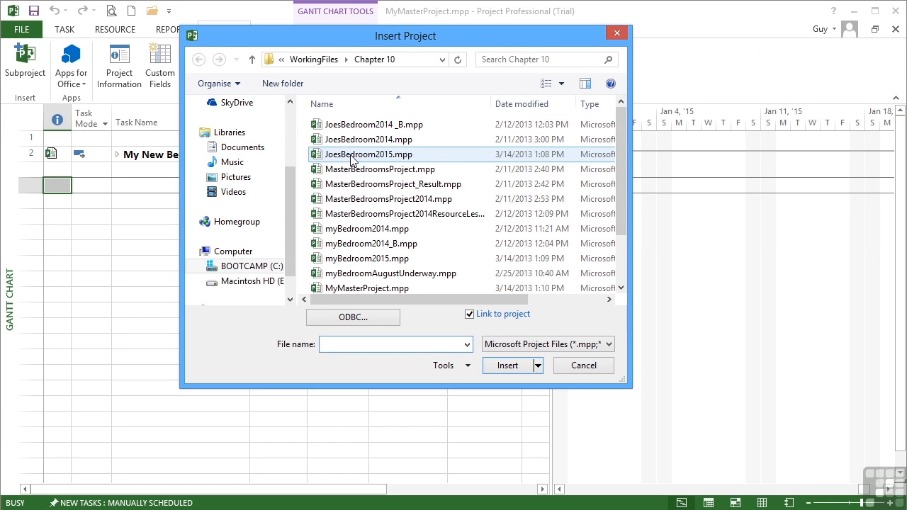
click(369, 153)
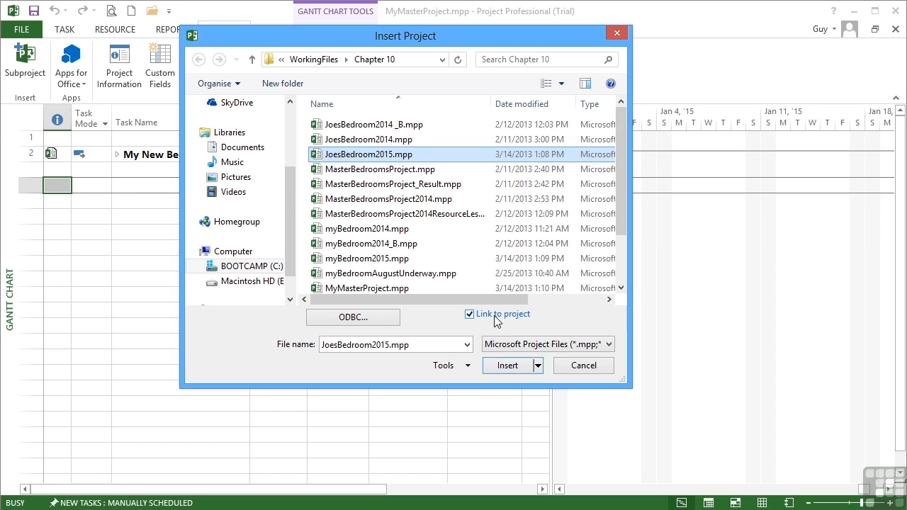
mouse_move(473, 324)
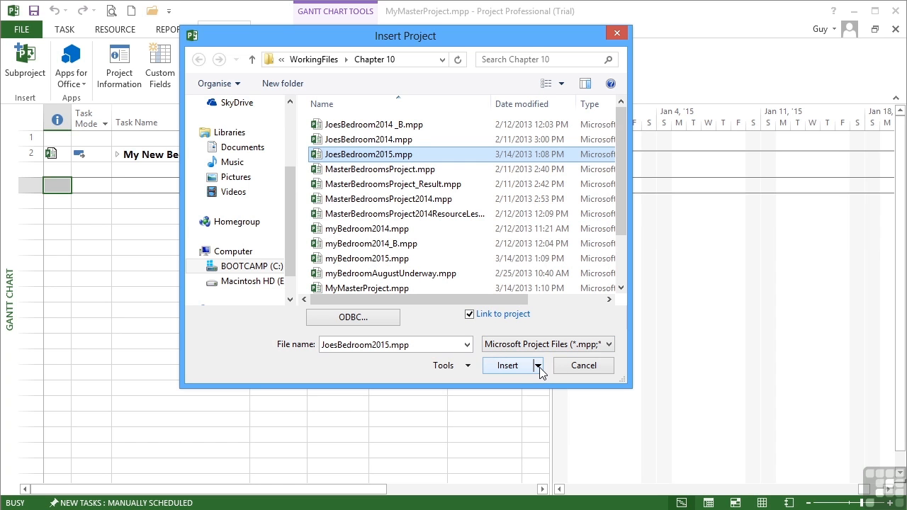
click(539, 366)
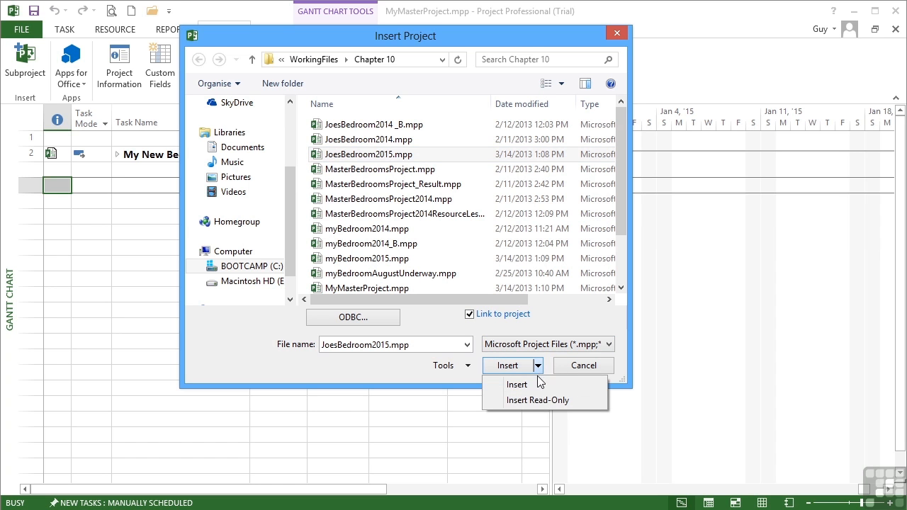
mouse_move(537, 399)
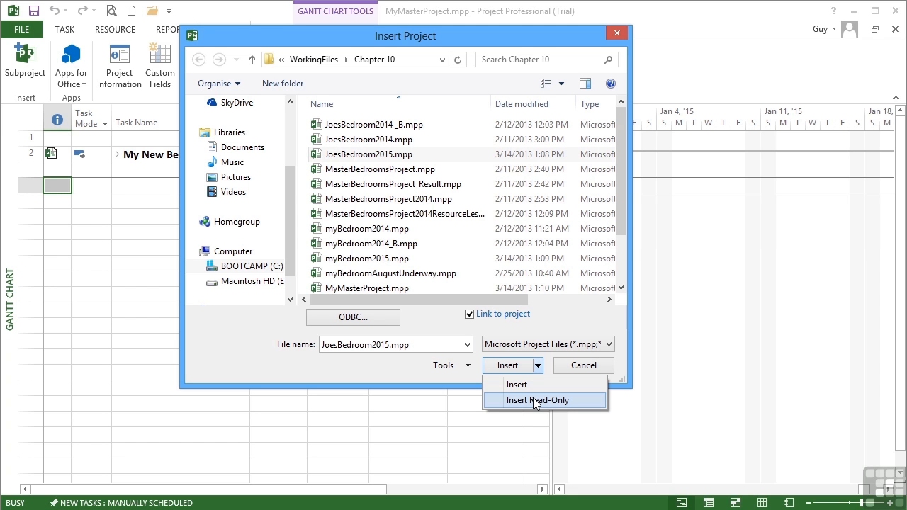
mouse_move(524, 389)
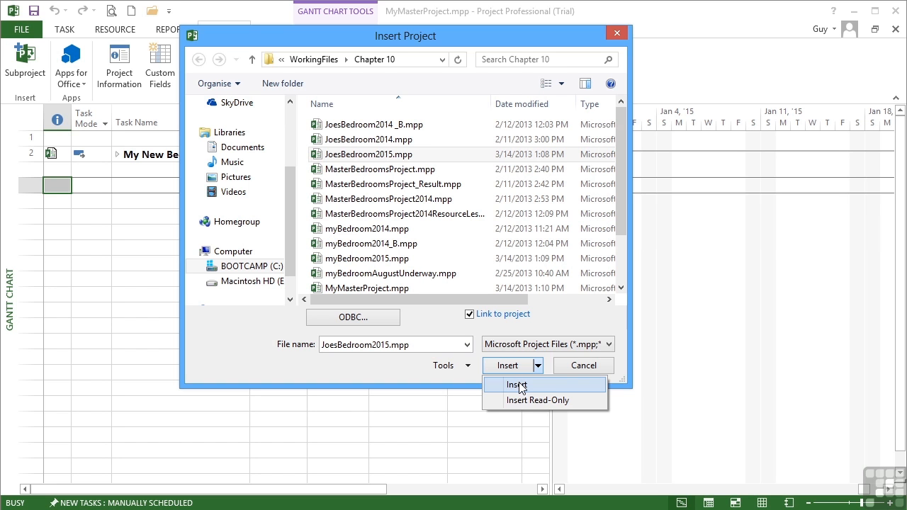
click(516, 384)
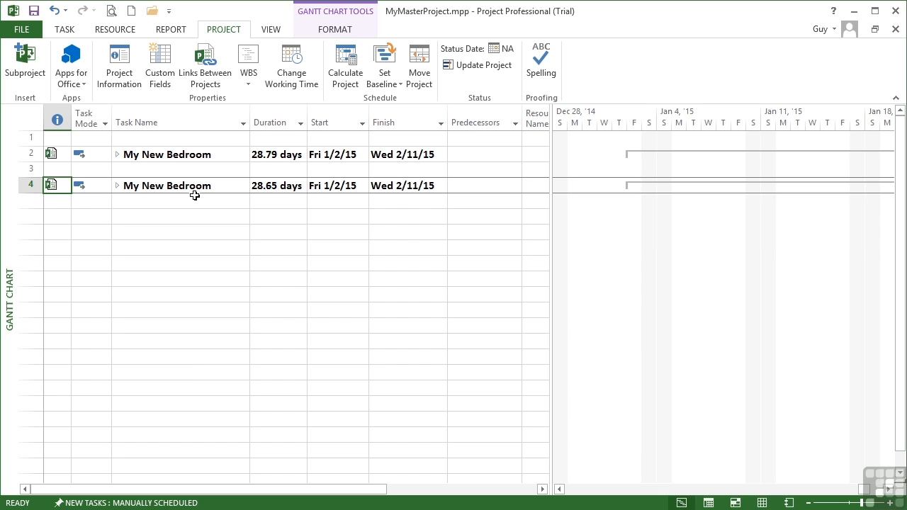
mouse_move(295, 184)
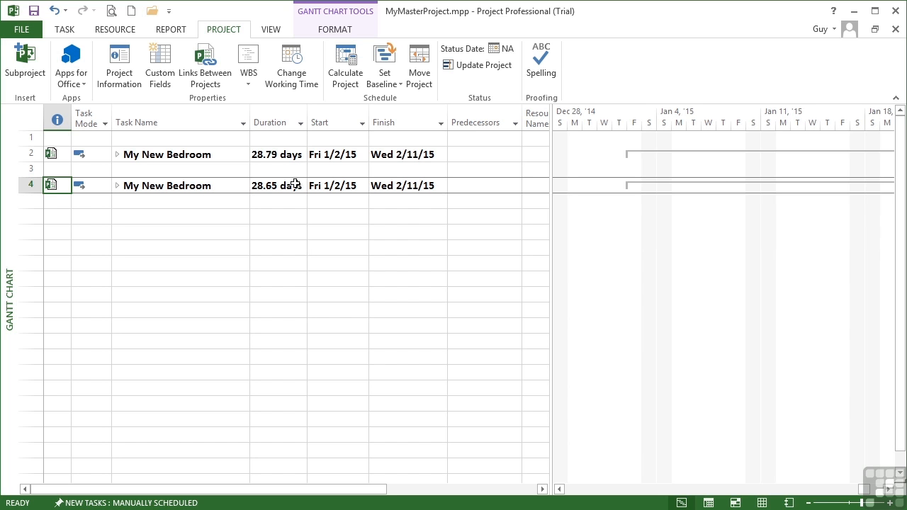
mouse_move(304, 187)
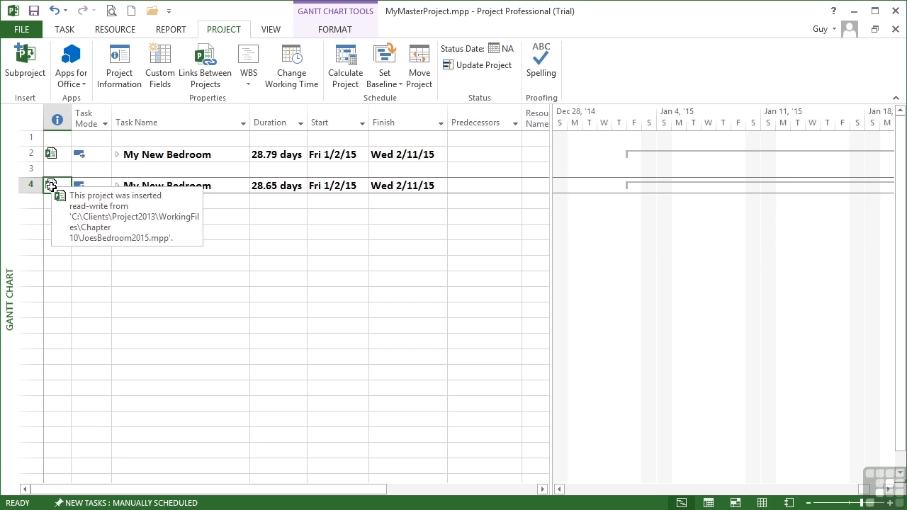
mouse_move(177, 184)
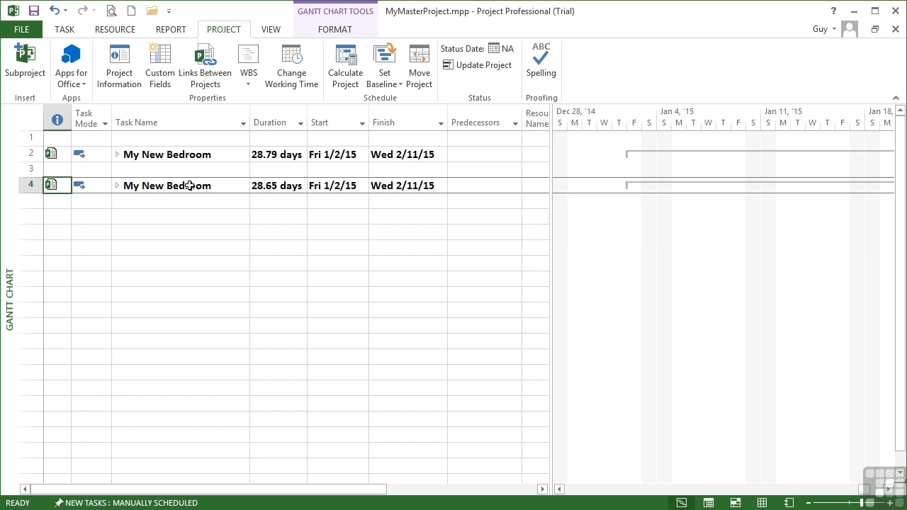
- Rename the second subproject to Joes Bedroom in Inserted Project Information
double_click(167, 184)
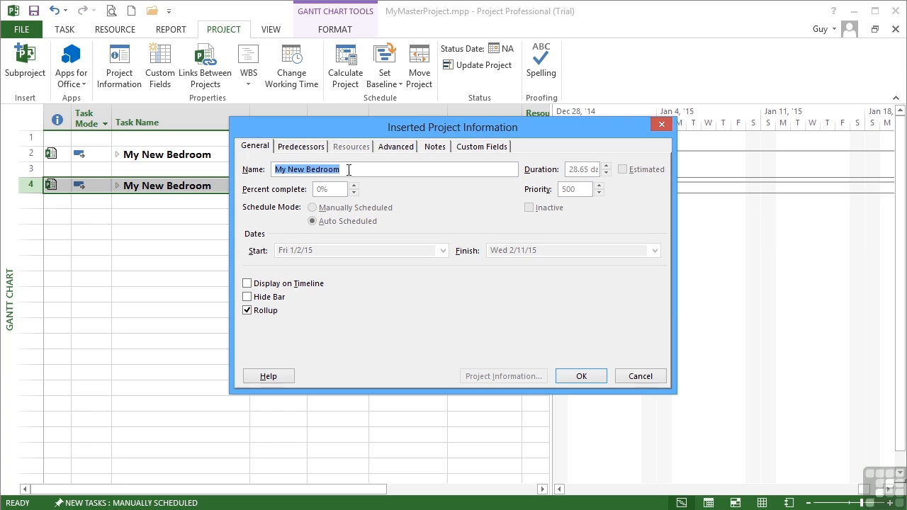
text(Joes)
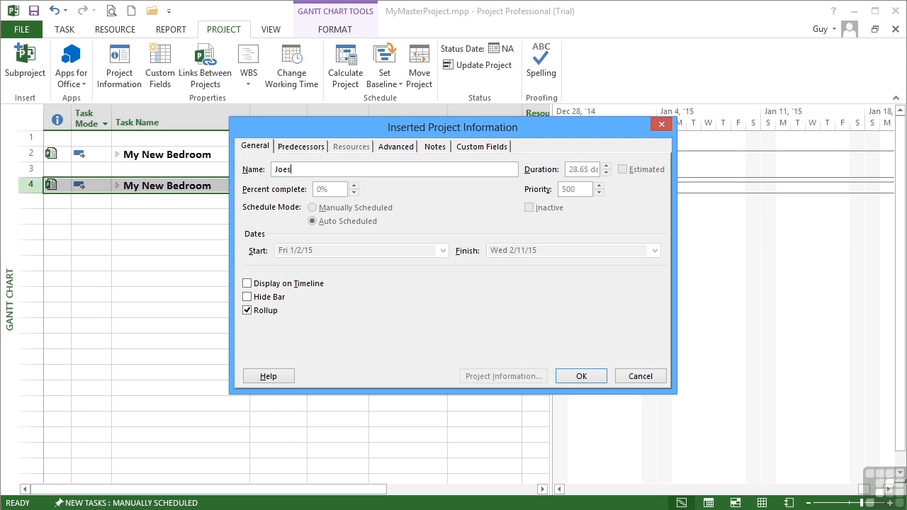
text(Bedroom)
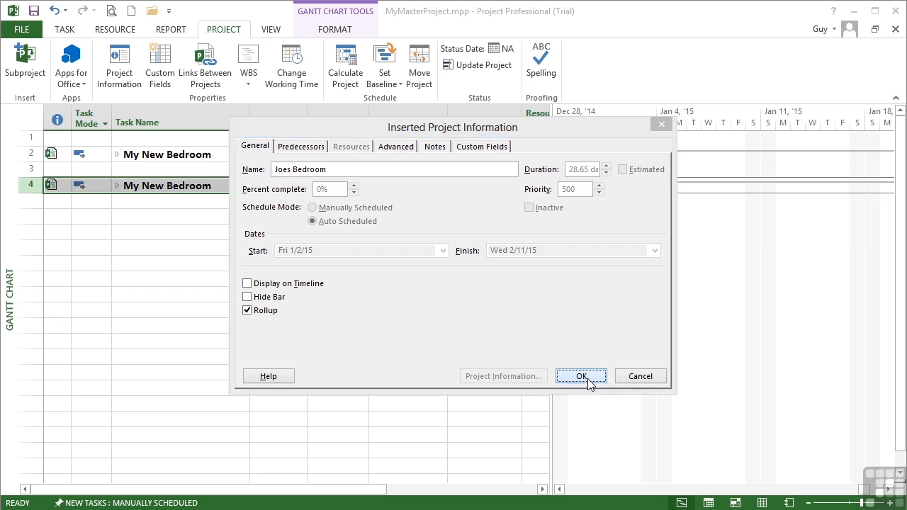
click(581, 376)
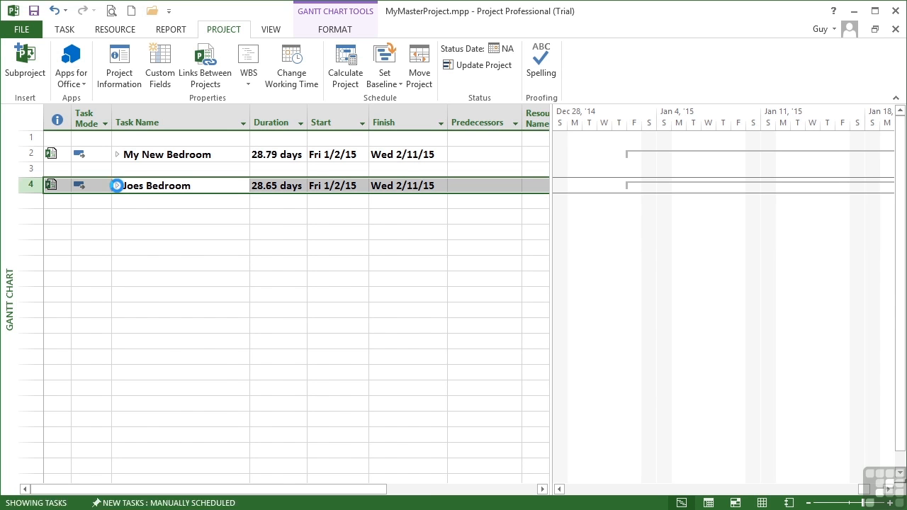
- Expand Joes Bedroom to check its tasks, then collapse it again
click(116, 186)
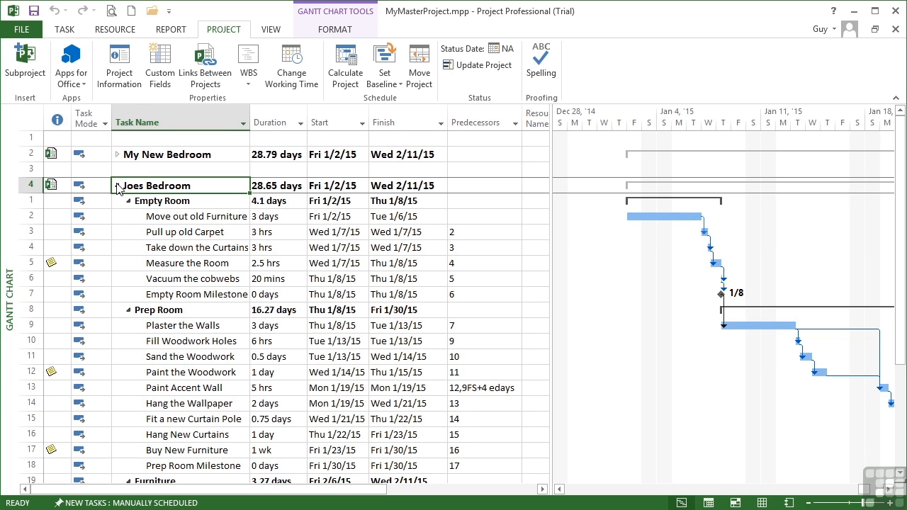
click(118, 185)
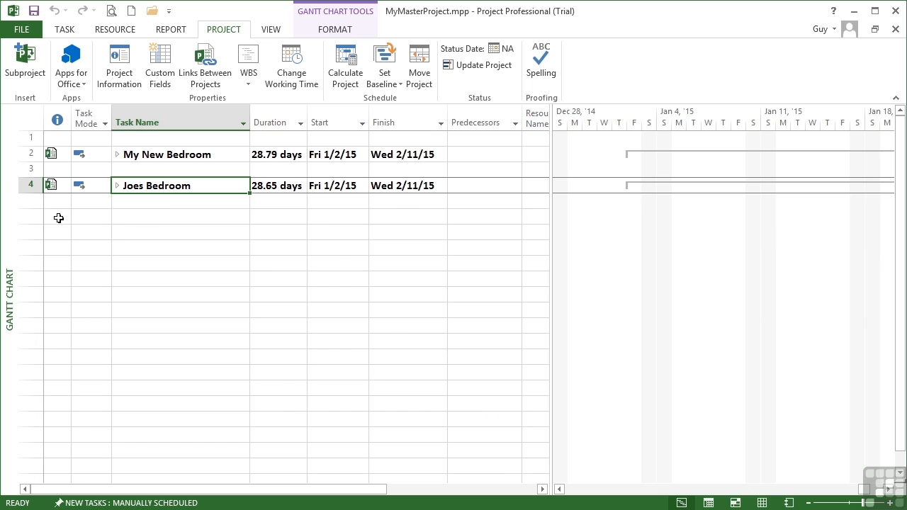
- Insert spareBedroom2015.mpp as a linked subproject in the blank row below Joes Bedroom
click(58, 216)
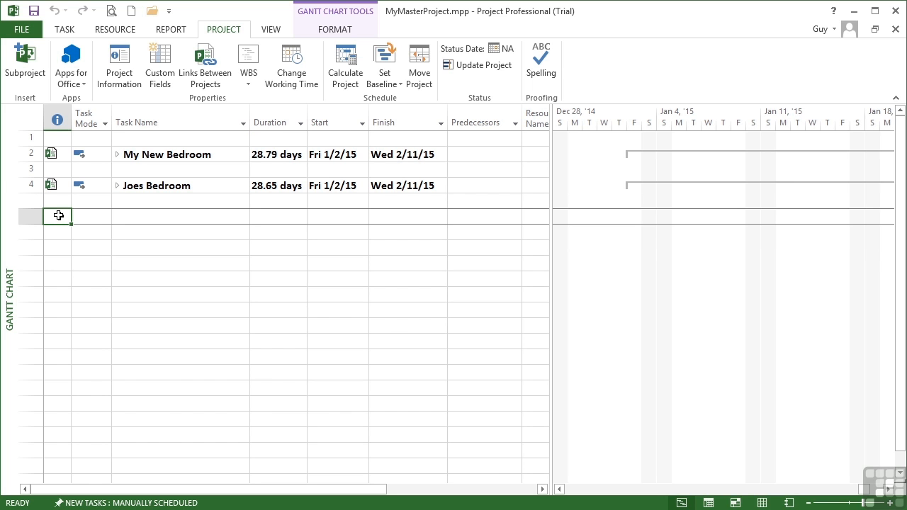
click(25, 63)
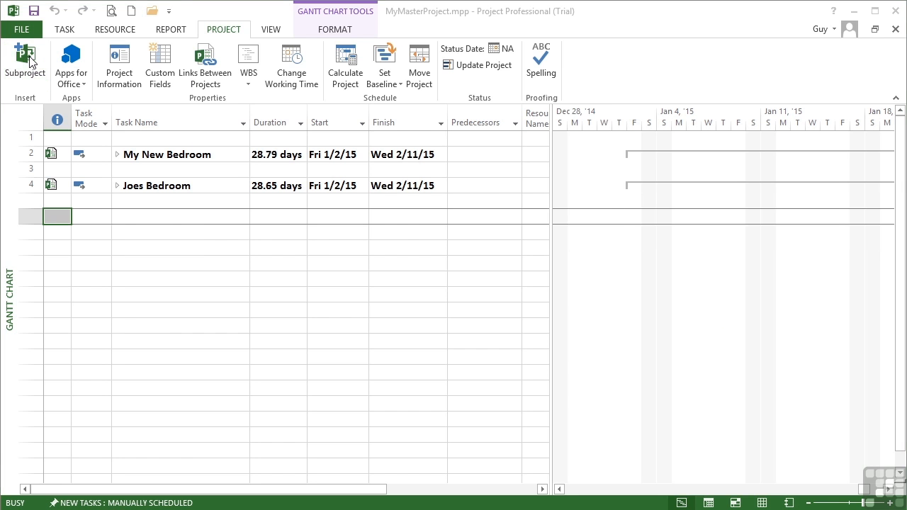
click(25, 59)
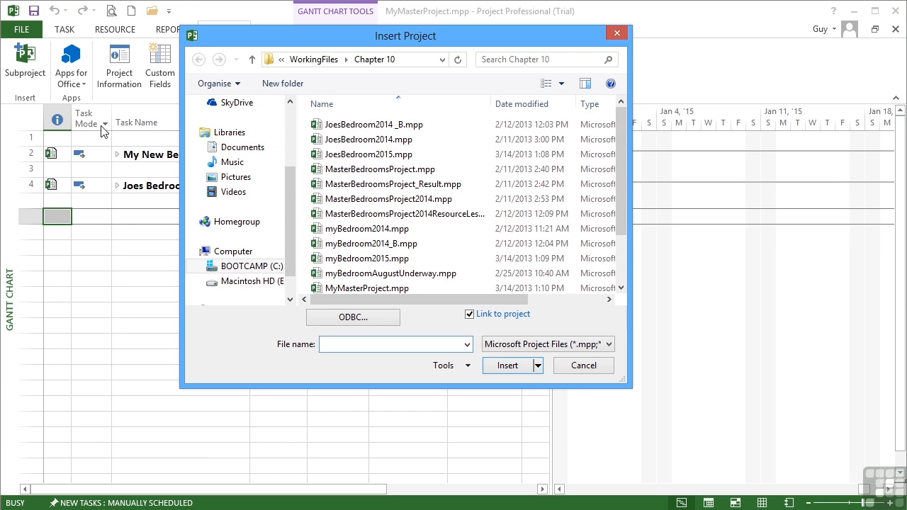
scroll(down, 3)
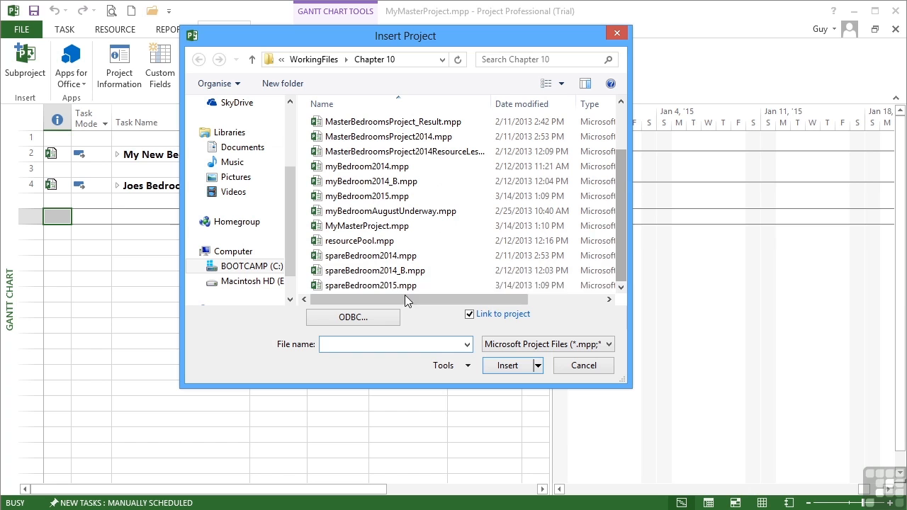
click(370, 285)
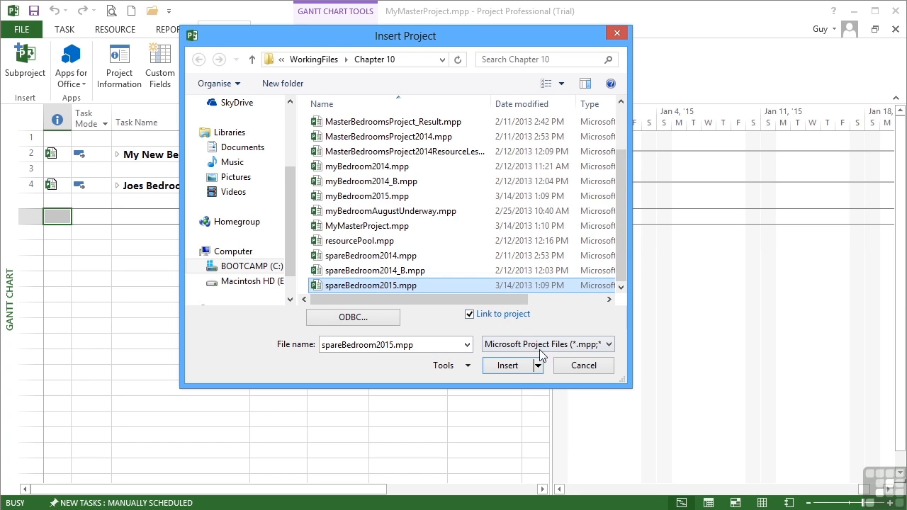
click(507, 366)
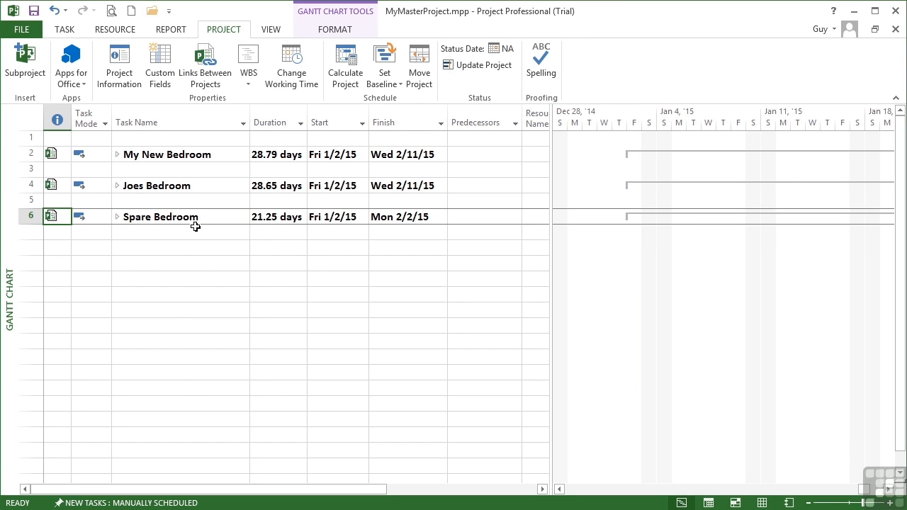
mouse_move(201, 224)
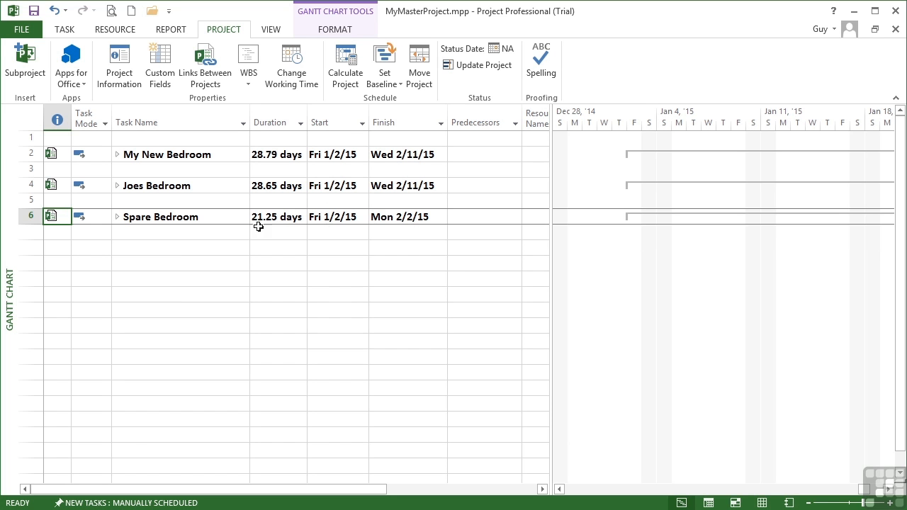
- Expand the Spare Bedroom row to reveal its tasks
click(160, 216)
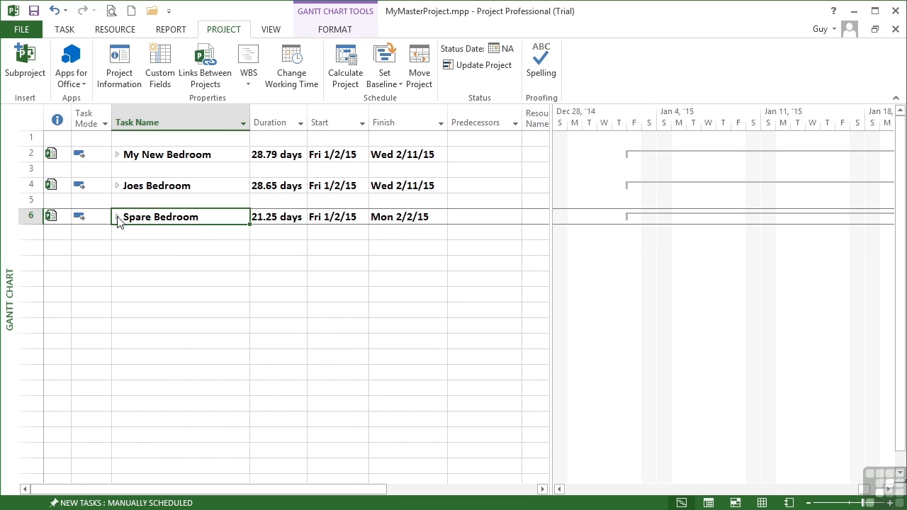
click(116, 215)
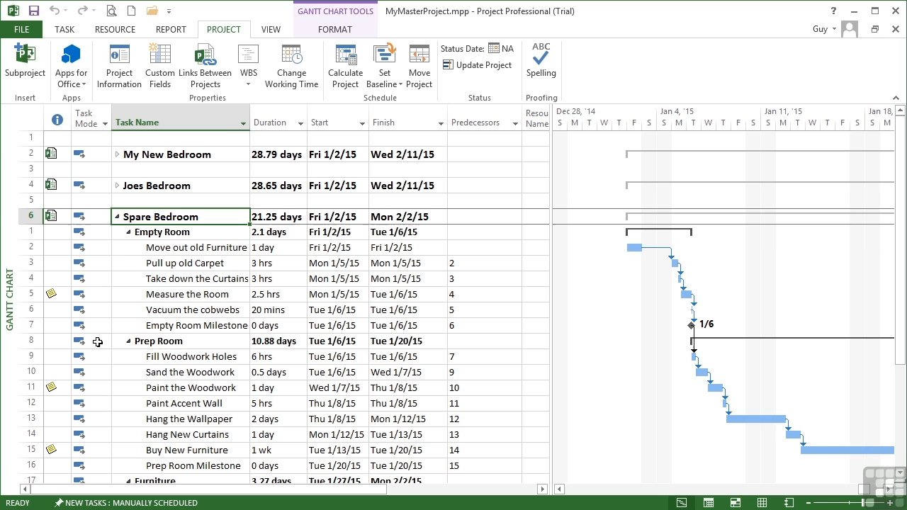
mouse_move(179, 306)
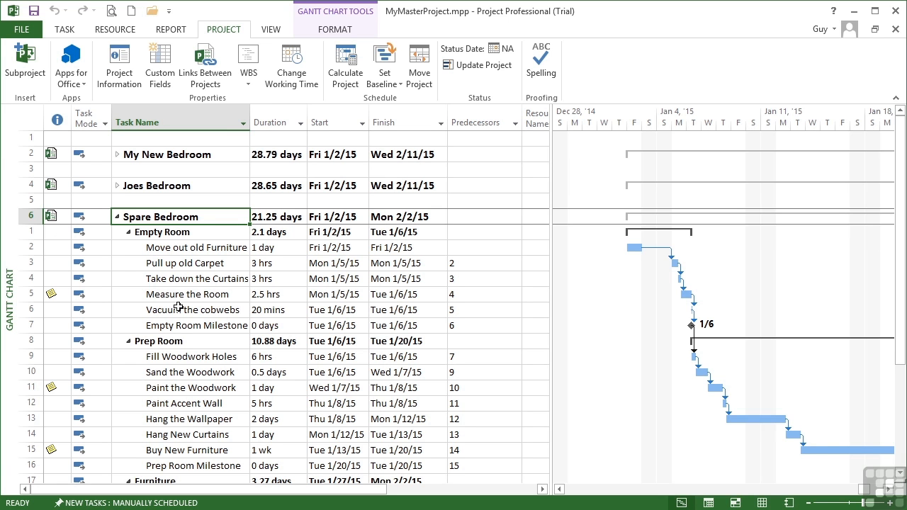
mouse_move(201, 276)
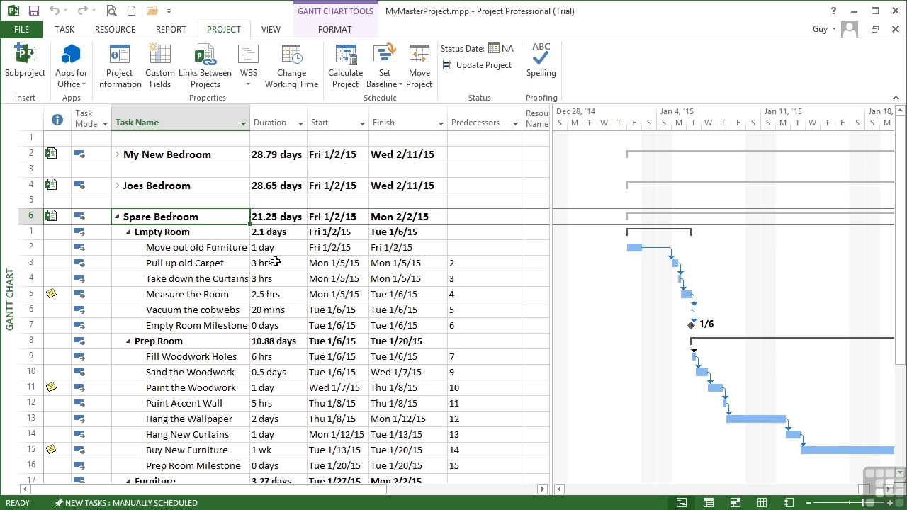
mouse_move(285, 250)
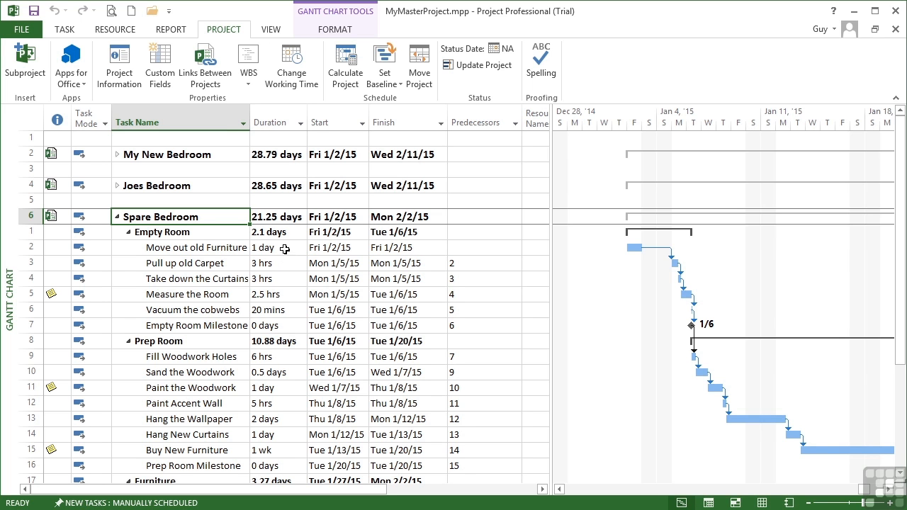
- Change the Move out old Furniture duration from 1 day to 3h
click(272, 247)
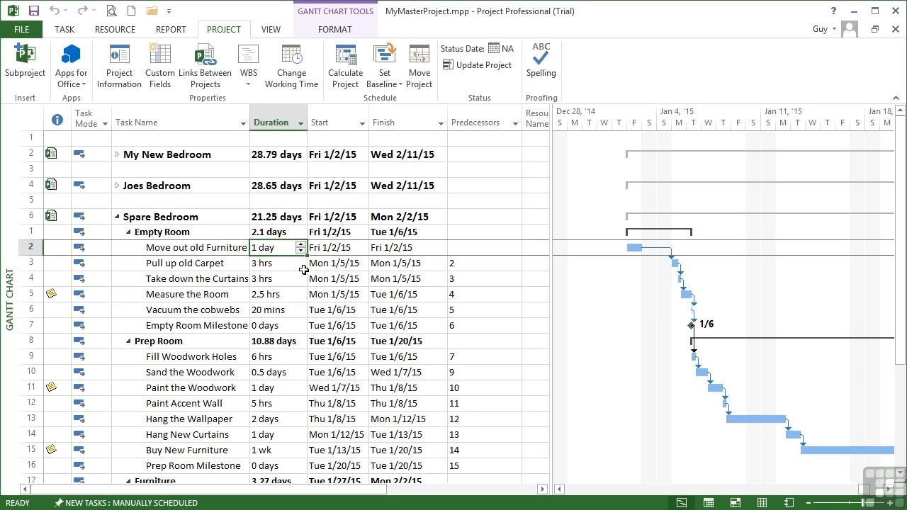
text(3h)
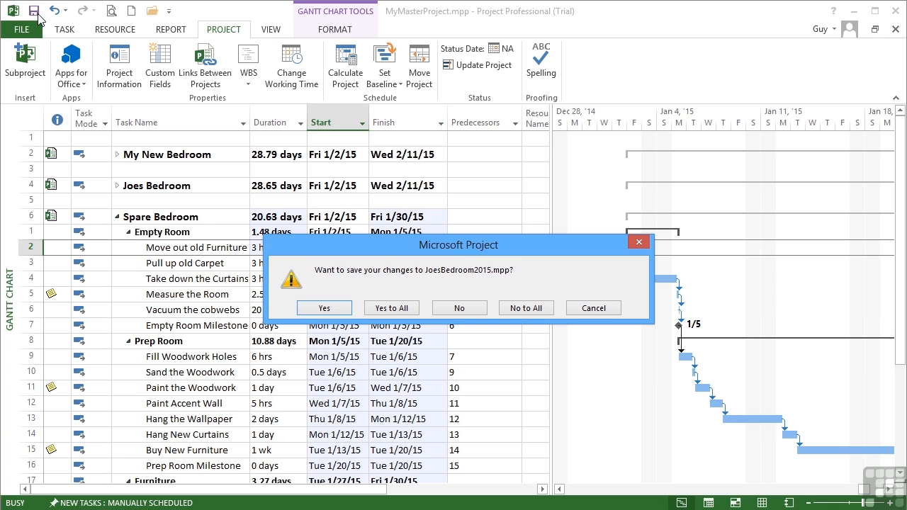
mouse_move(442, 282)
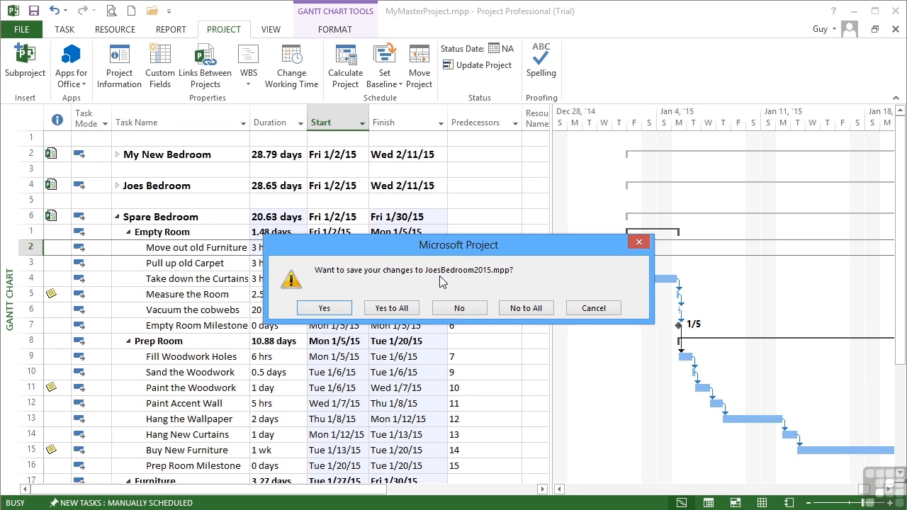
mouse_move(487, 286)
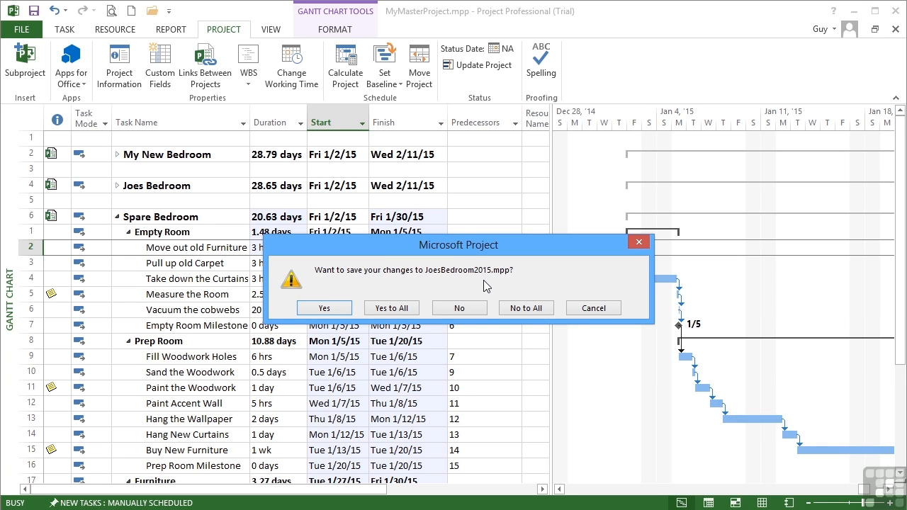
mouse_move(367, 268)
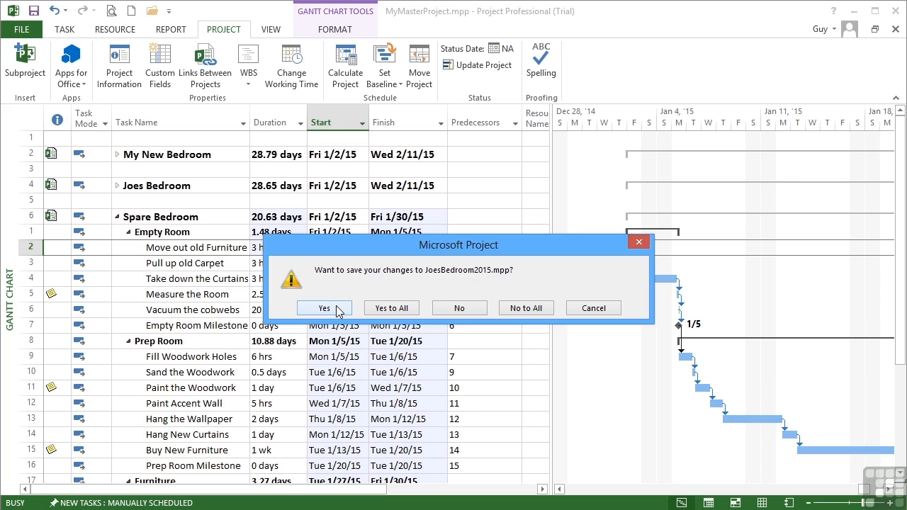
- Answer Yes to save changes to JoesBedroom2015.mpp and spareBedroom2015.mpp
click(323, 307)
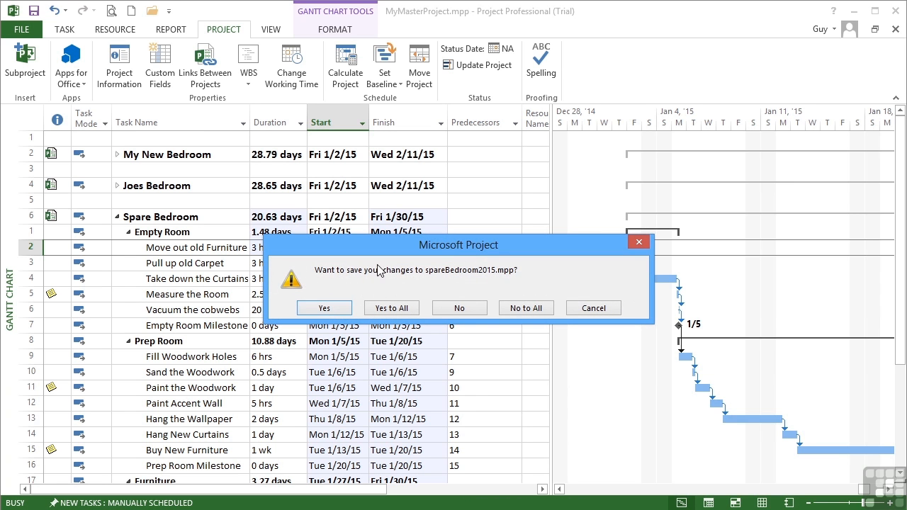
mouse_move(368, 275)
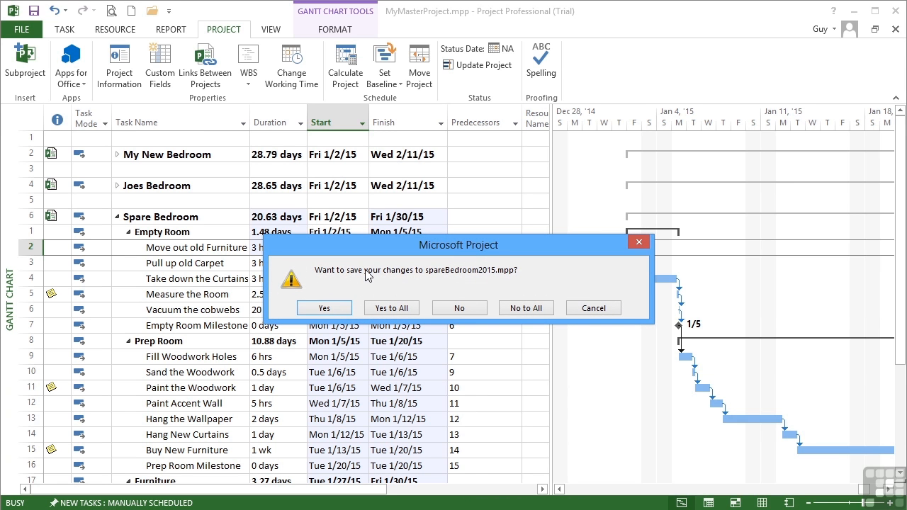
mouse_move(243, 252)
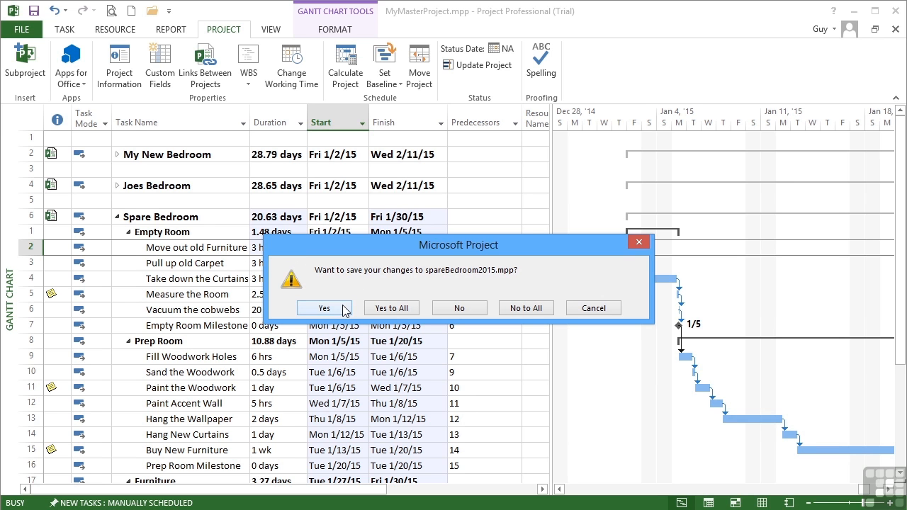
click(323, 307)
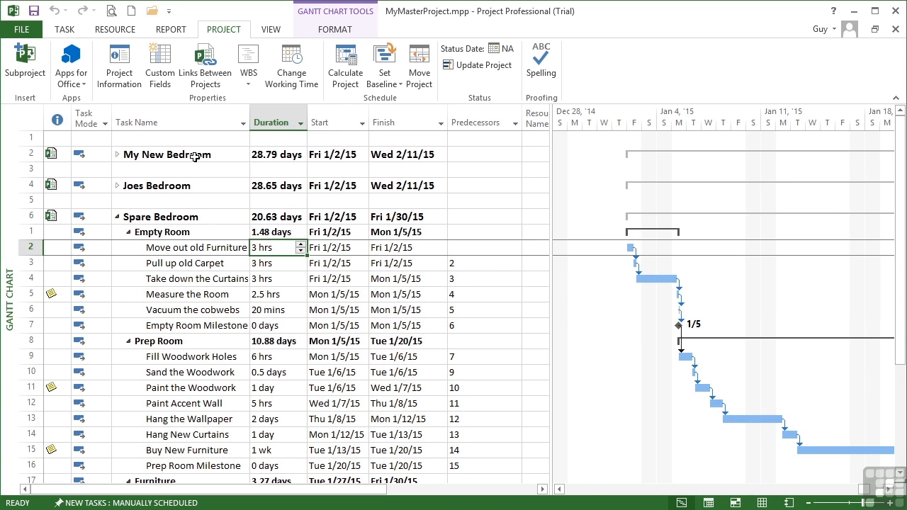
mouse_move(196, 154)
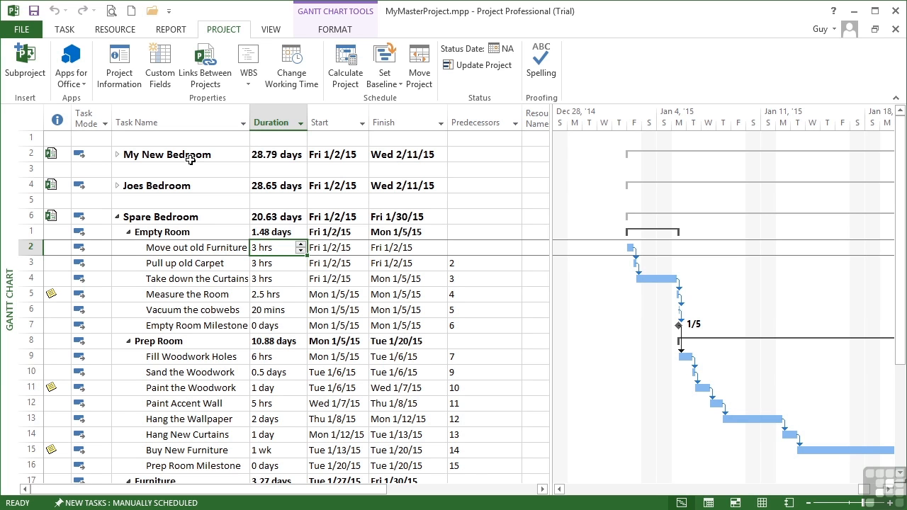
mouse_move(158, 267)
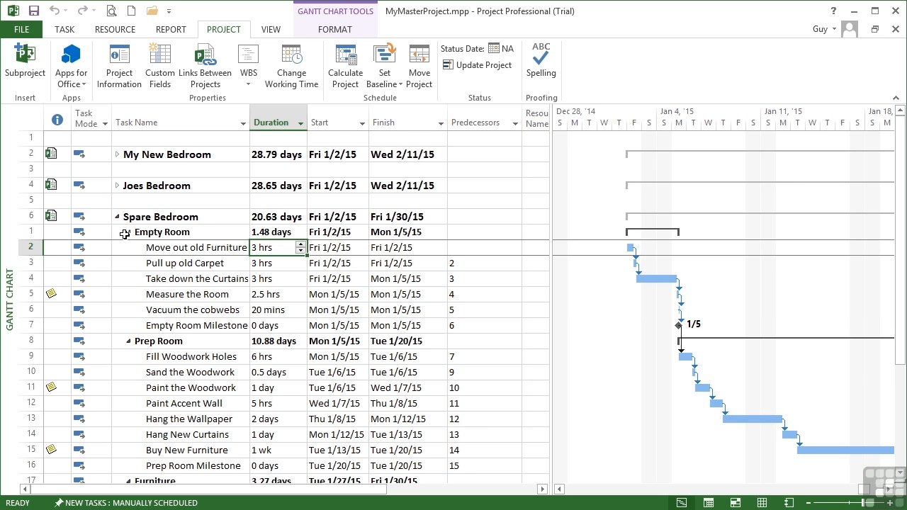
- Collapse Spare Bedroom so only the three subproject summary rows remain visible
click(105, 215)
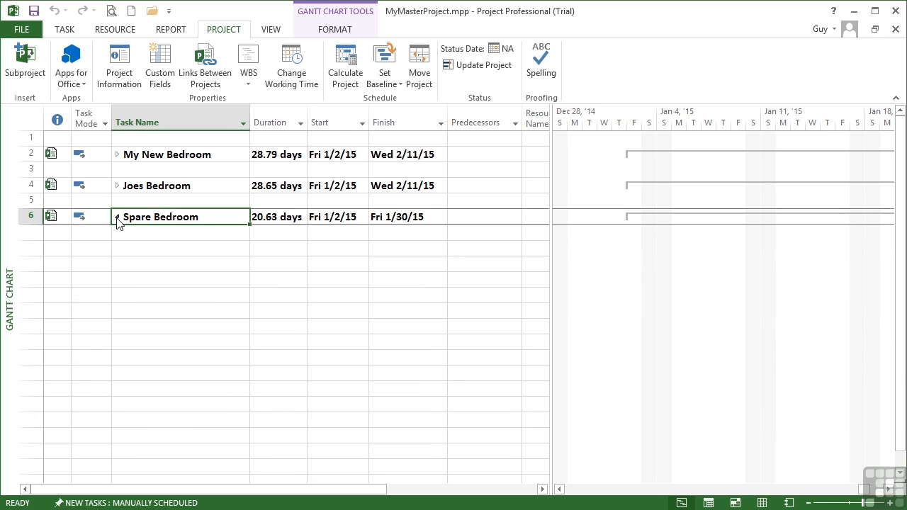